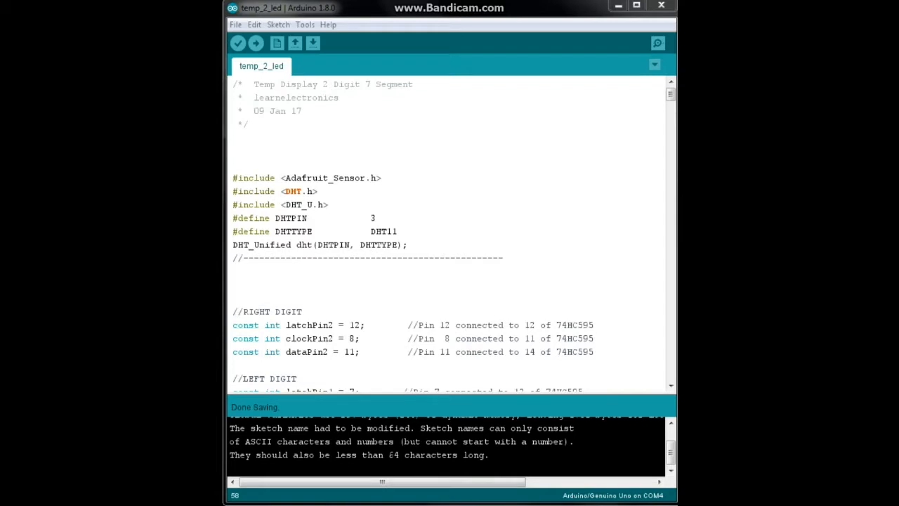
mouse_move(672, 125)
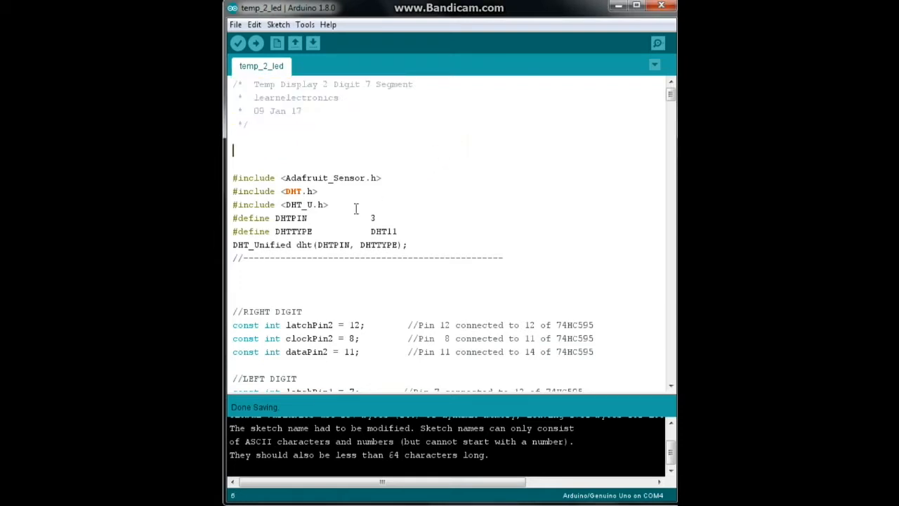
drag(233, 177, 317, 191)
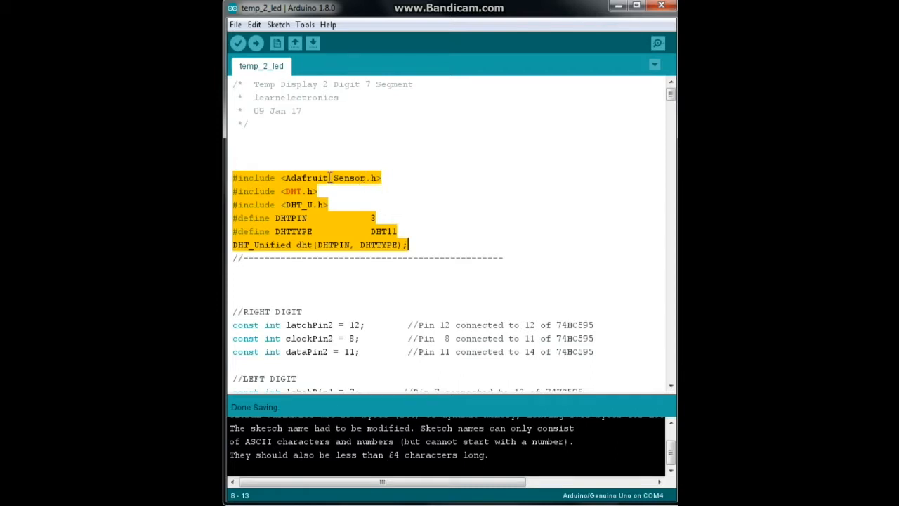
click(376, 218)
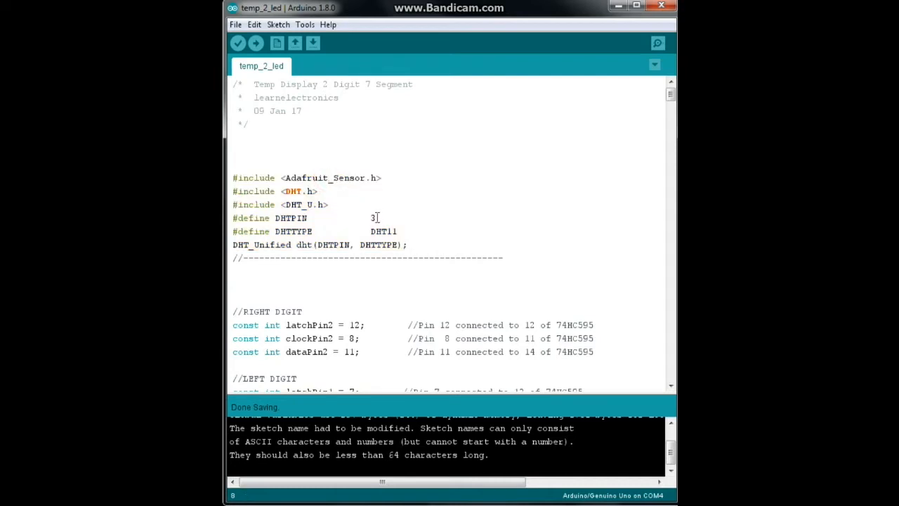
double_click(372, 218)
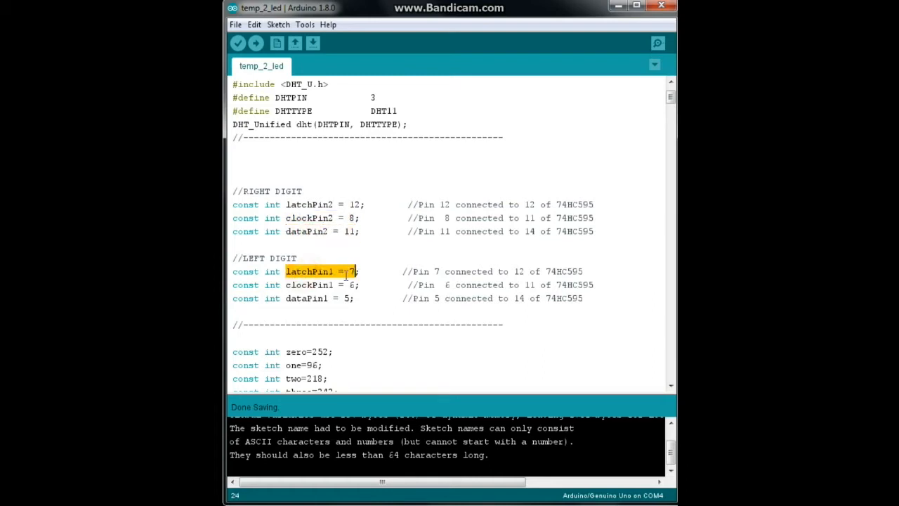
double_click(309, 283)
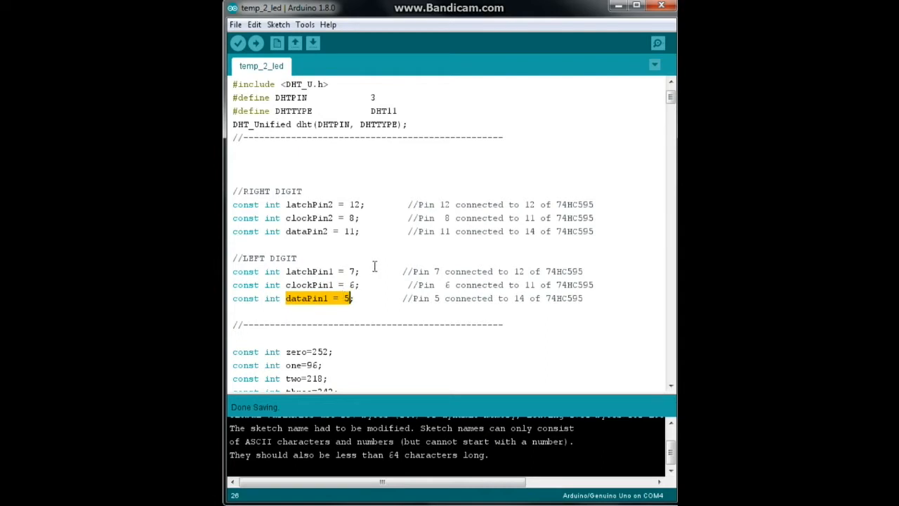
scroll(down, 3)
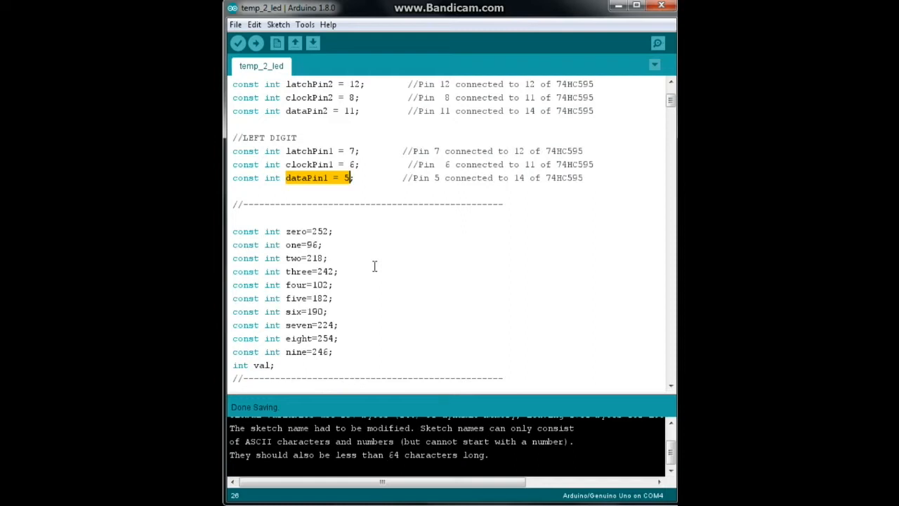
mouse_move(361, 263)
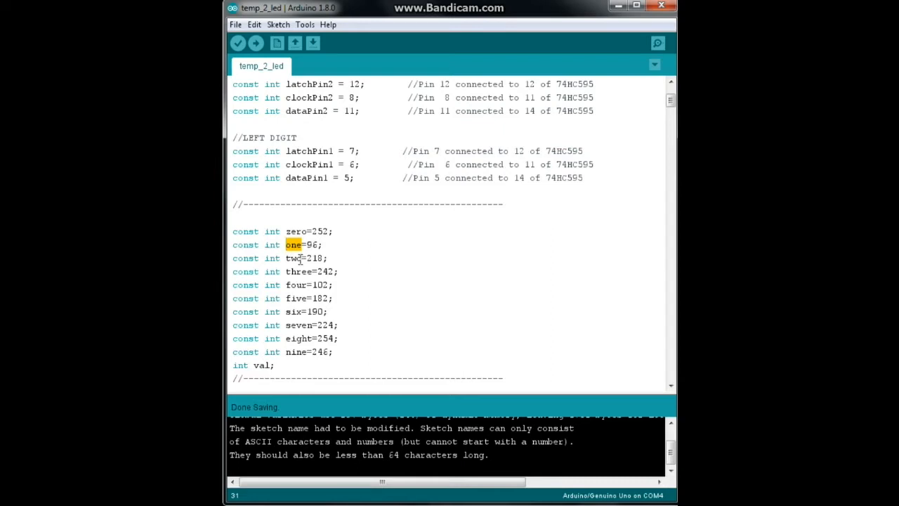
double_click(289, 259)
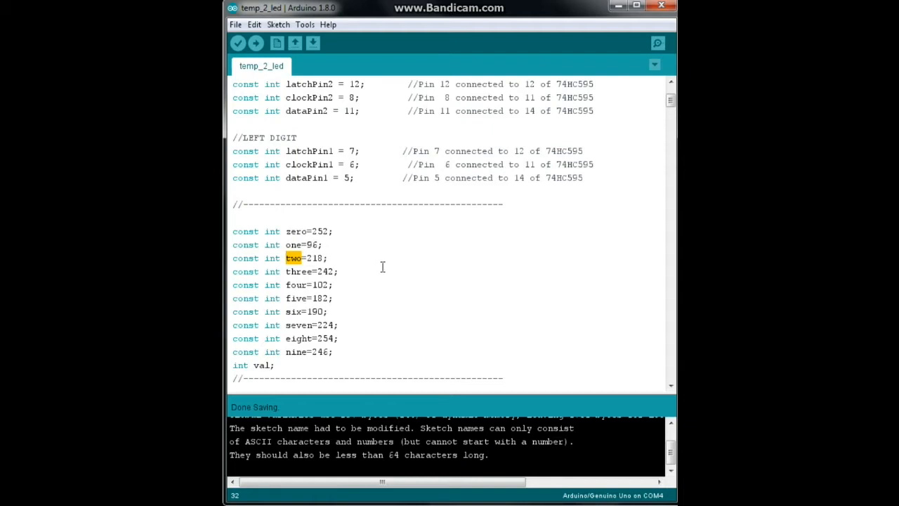
scroll(down, 3)
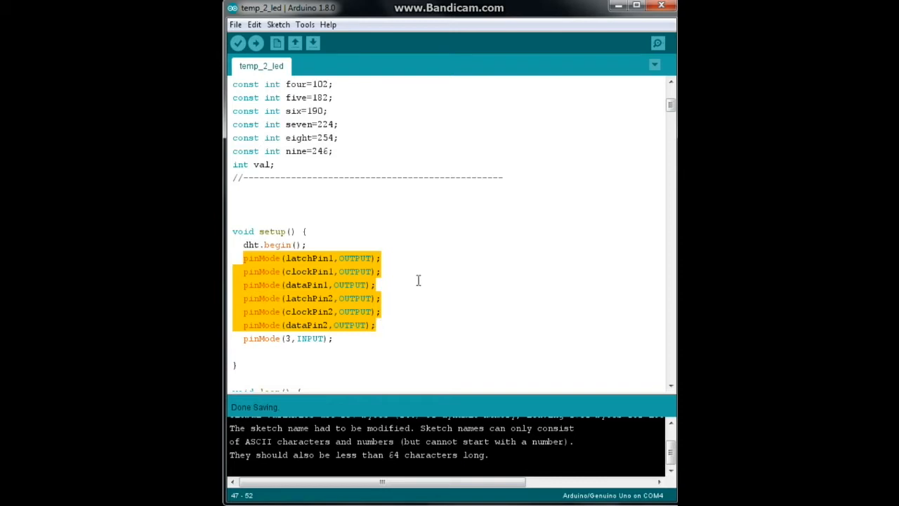
mouse_move(399, 270)
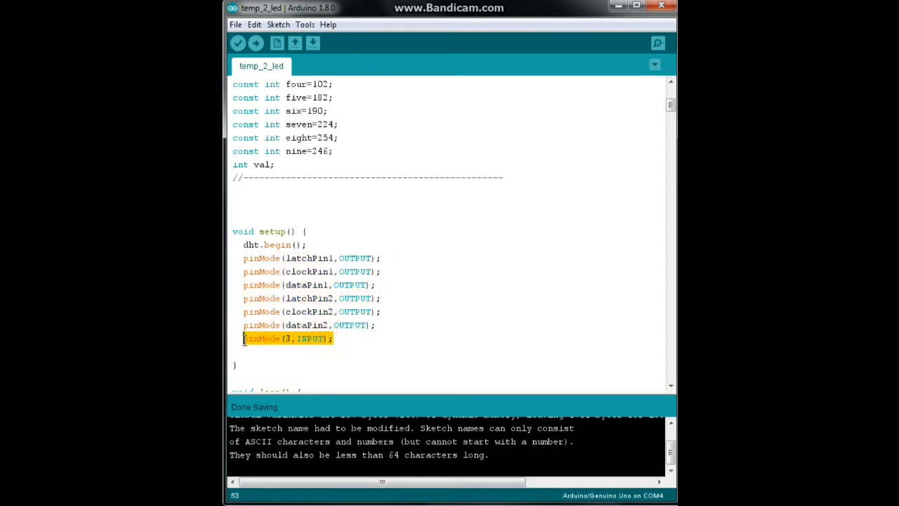
scroll(down, 3)
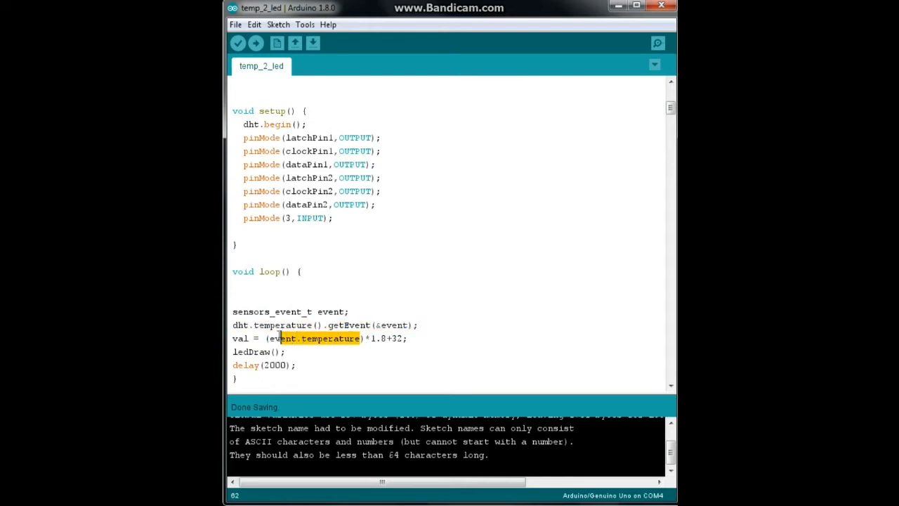
double_click(316, 337)
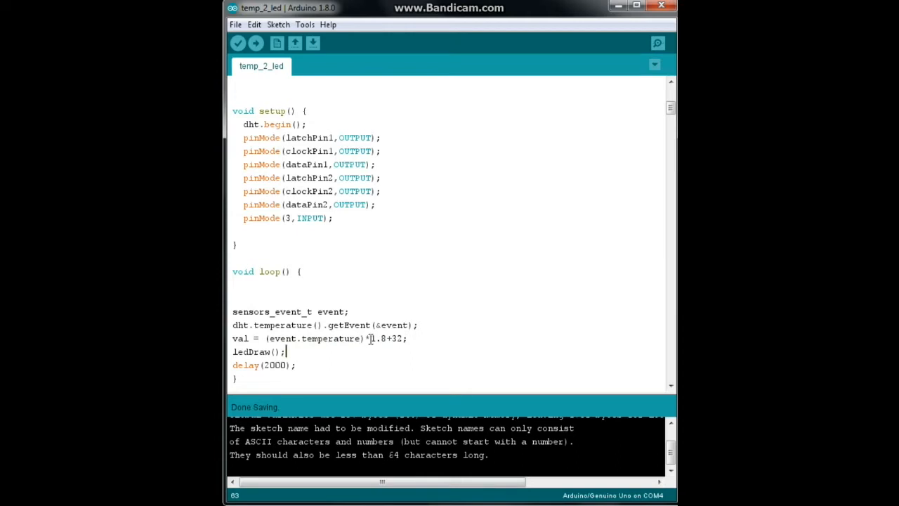
drag(365, 337, 396, 337)
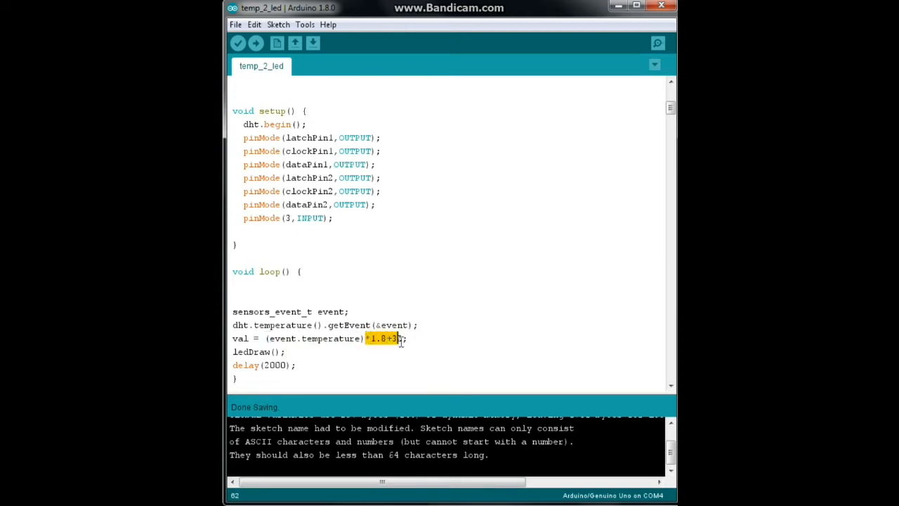
text(2)
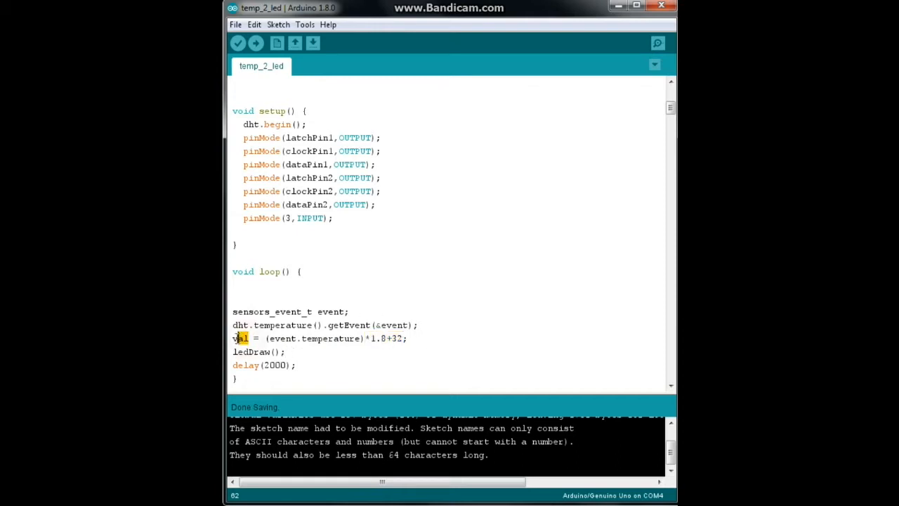
double_click(239, 338)
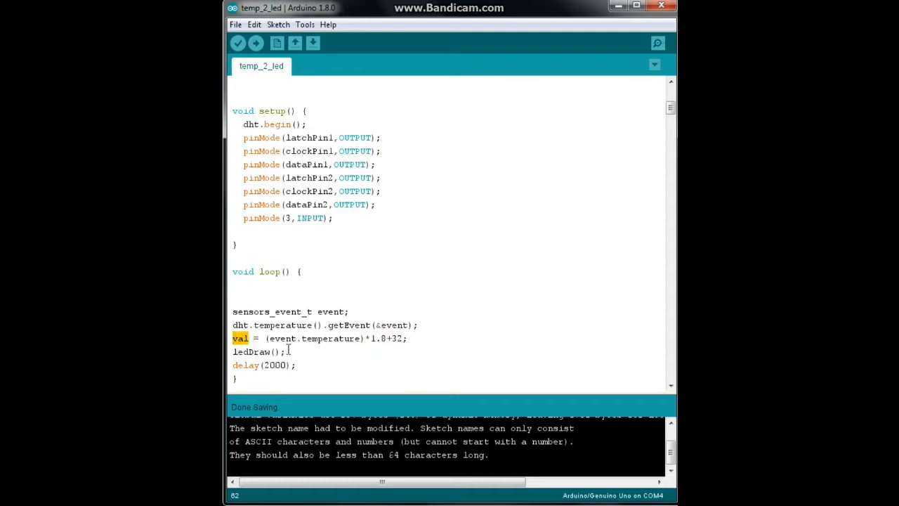
double_click(267, 351)
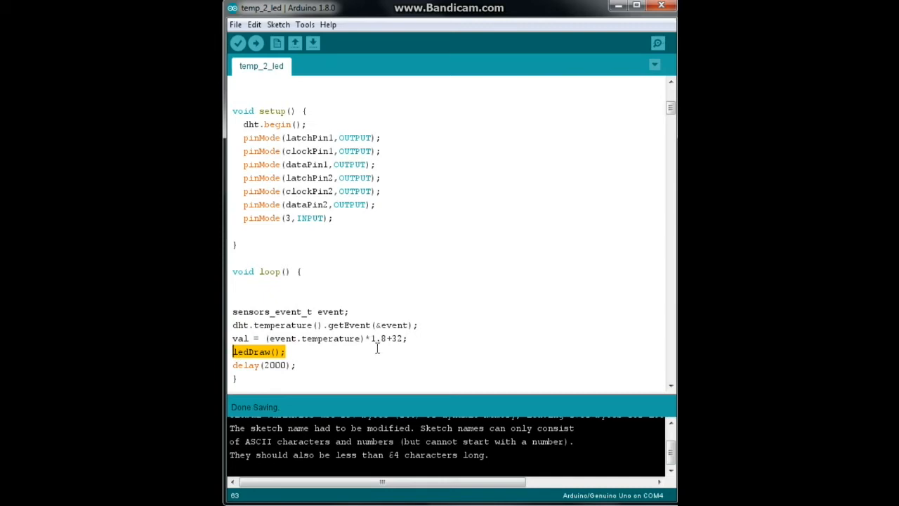
mouse_move(583, 195)
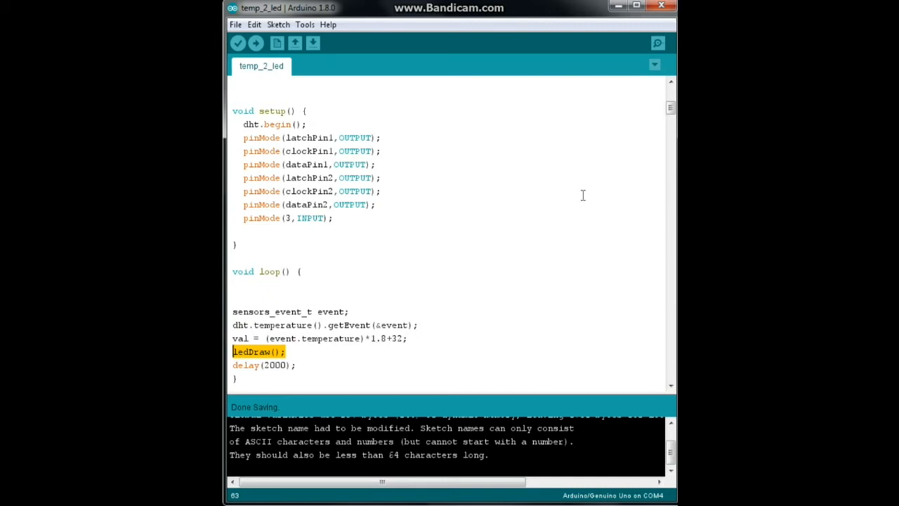
mouse_move(574, 185)
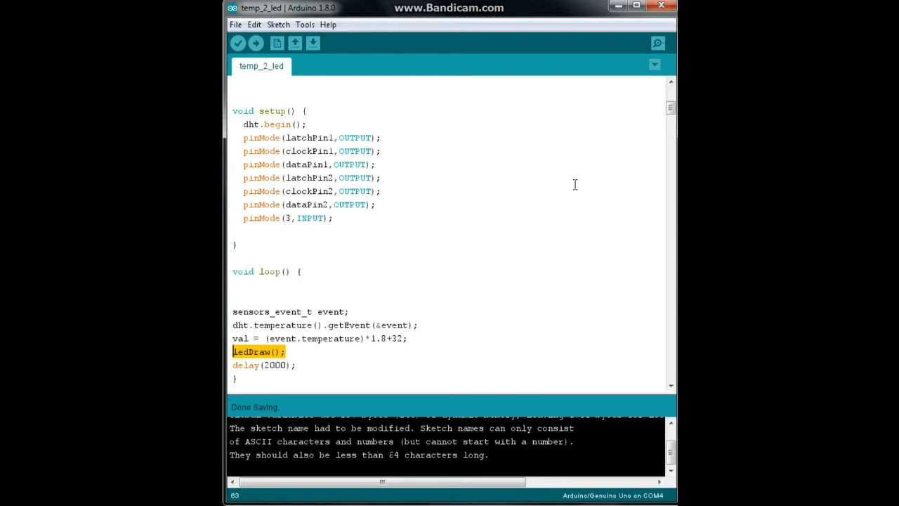
scroll(down, 3)
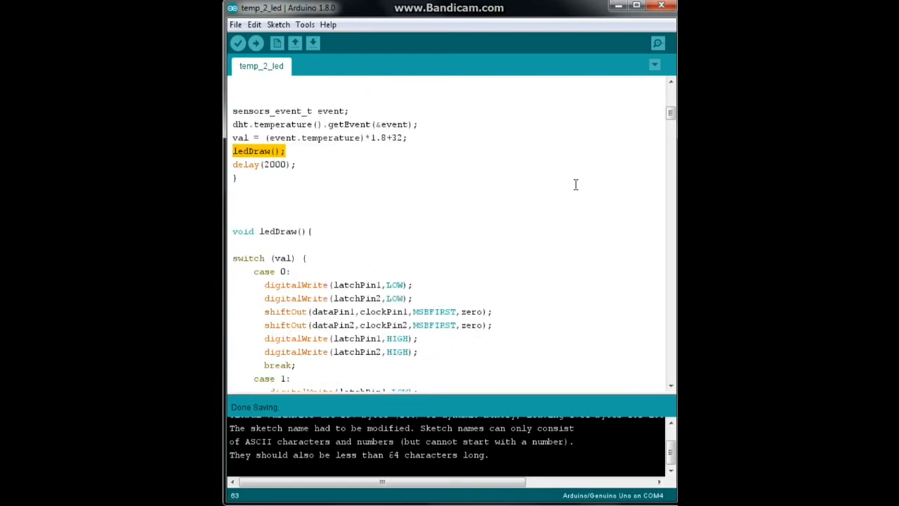
scroll(down, 3)
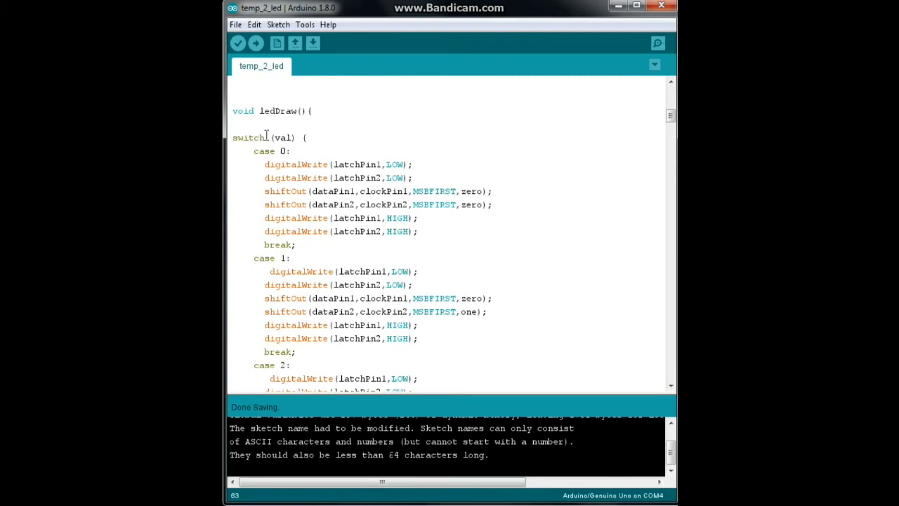
double_click(282, 138)
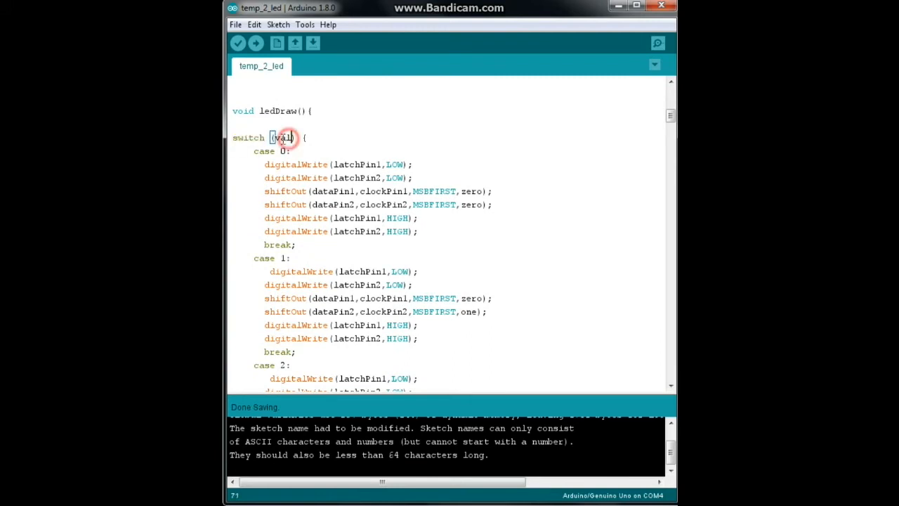
double_click(281, 138)
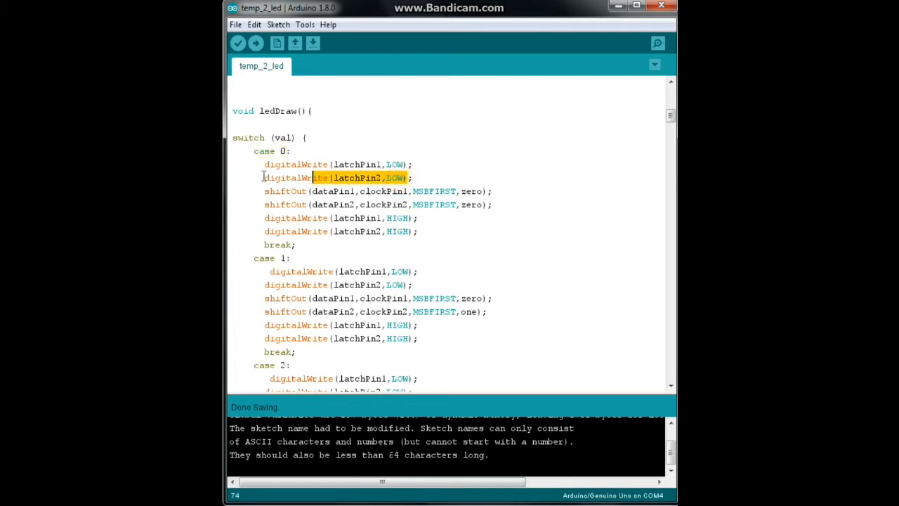
drag(312, 177, 260, 163)
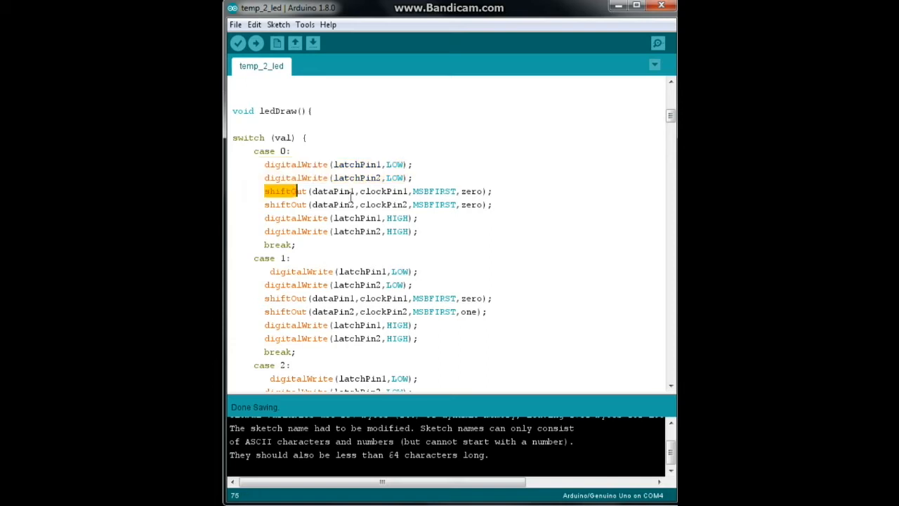
drag(306, 191, 484, 205)
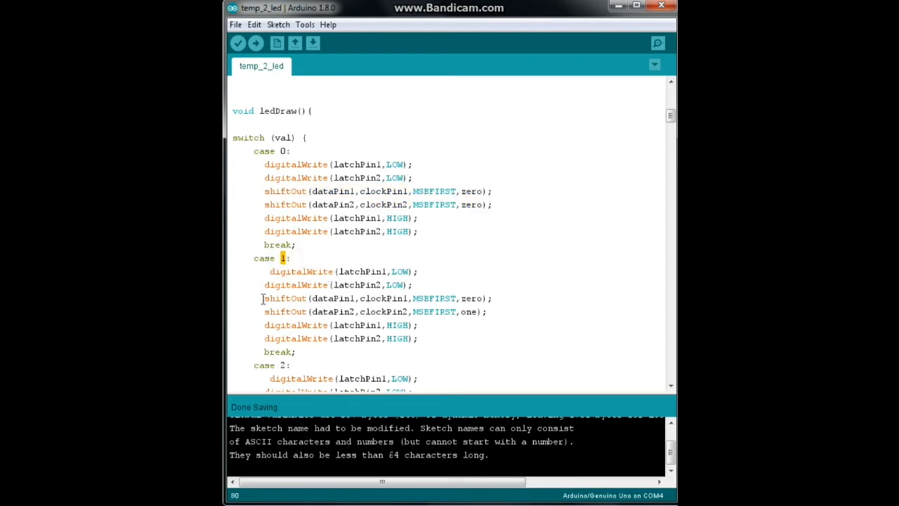
drag(264, 298, 486, 312)
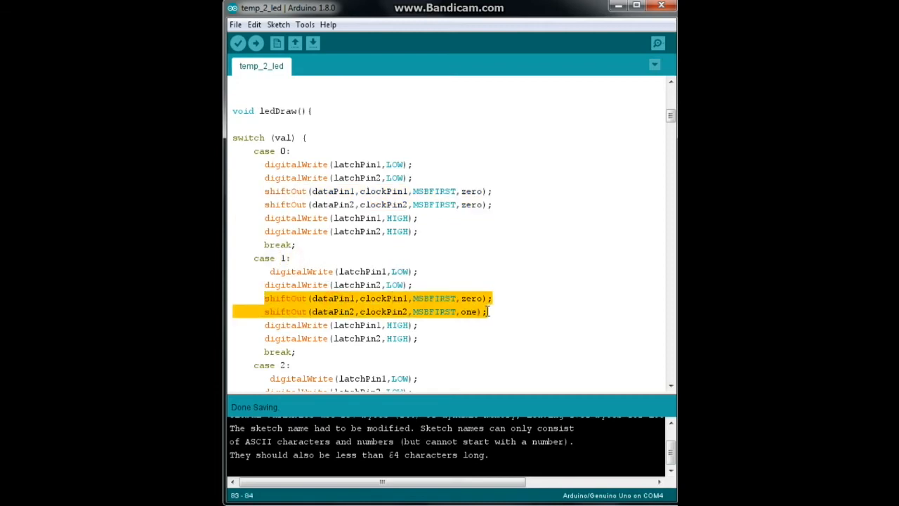
scroll(down, 3)
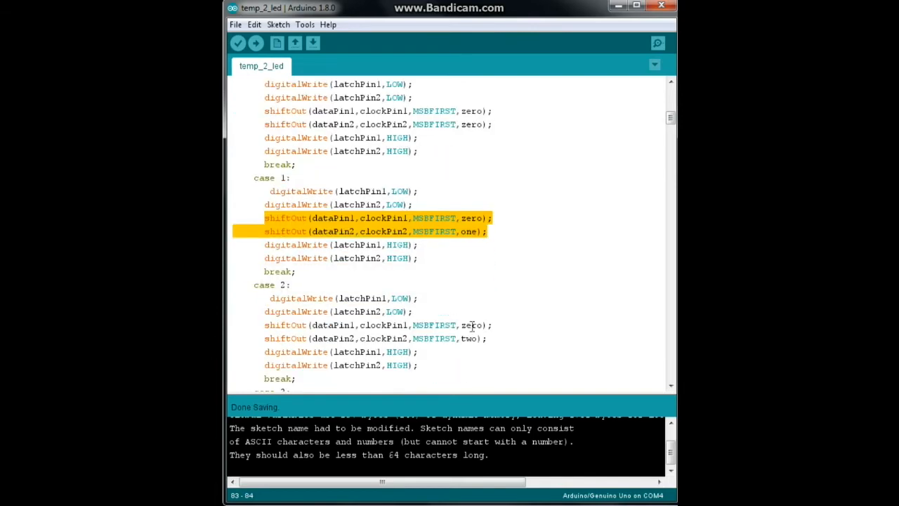
scroll(down, 3)
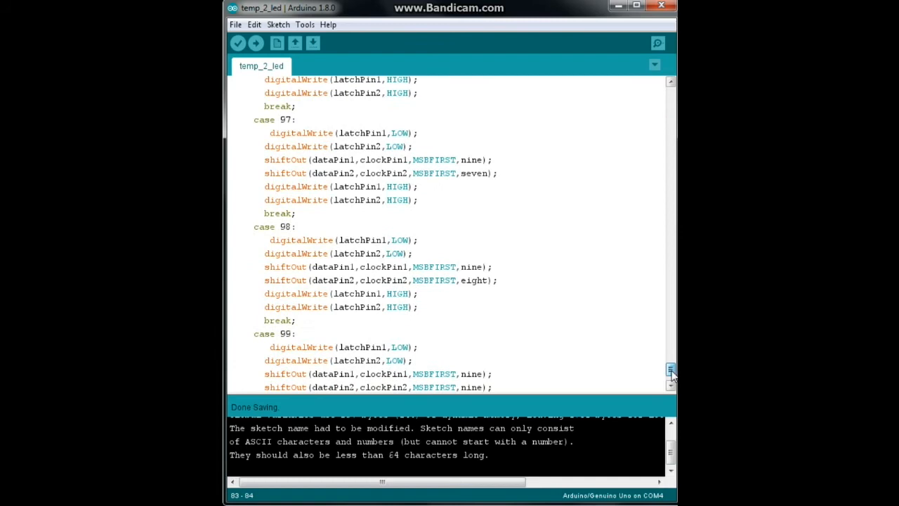
scroll(down, 3)
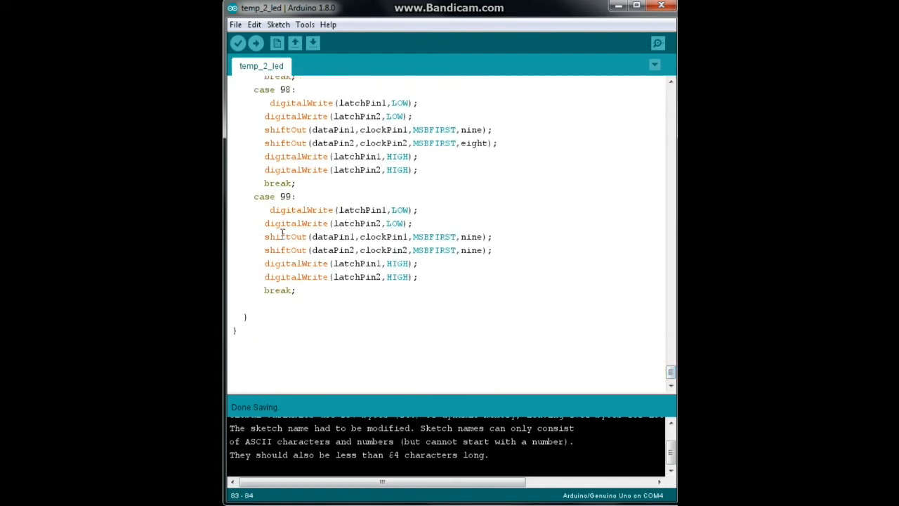
drag(264, 236, 495, 250)
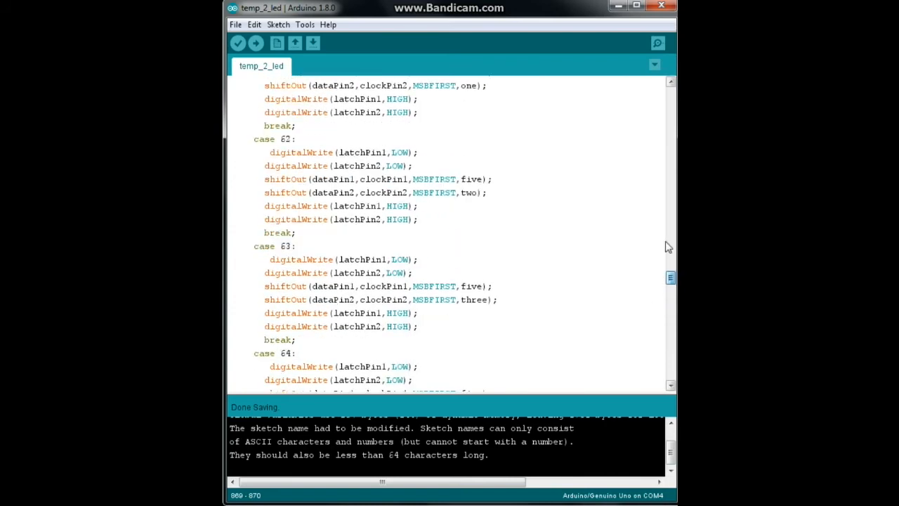
scroll(down, 3)
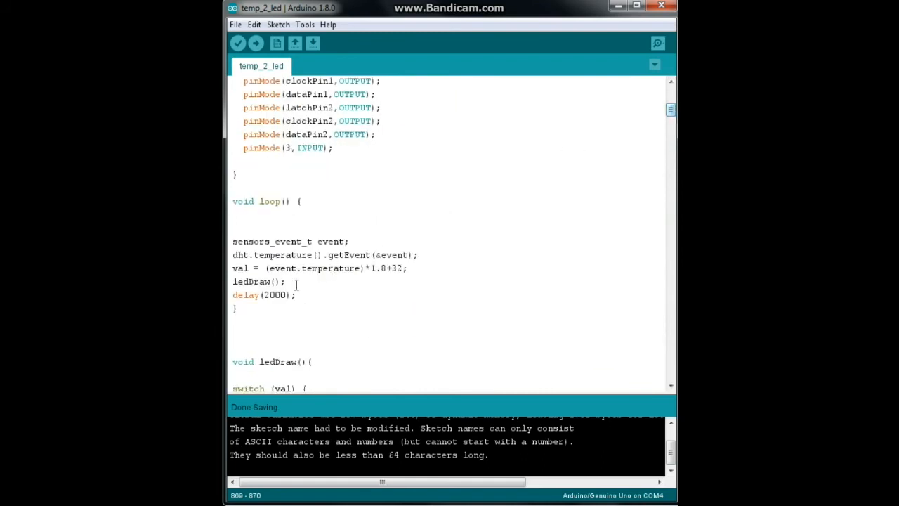
double_click(259, 281)
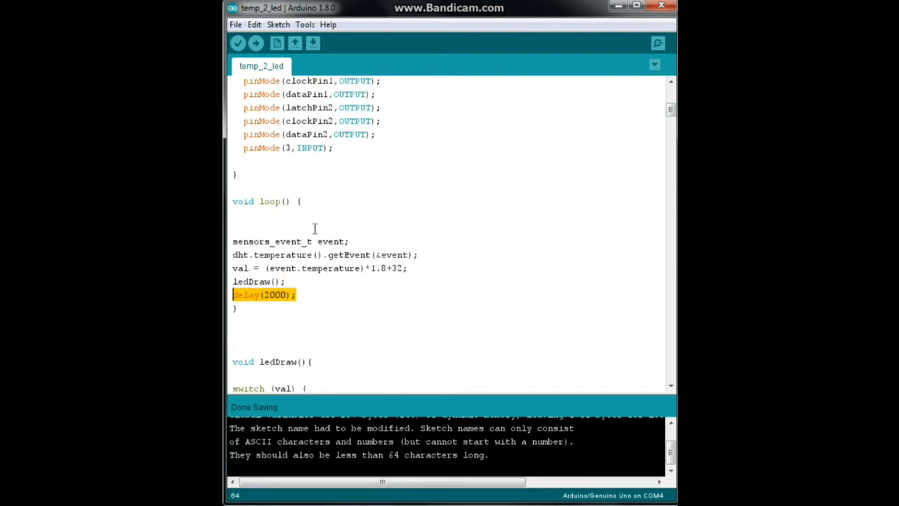
mouse_move(581, 260)
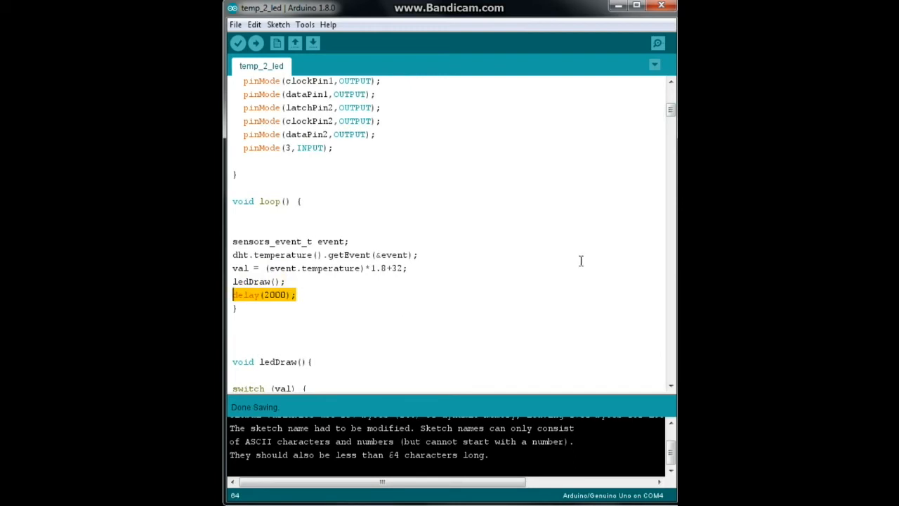